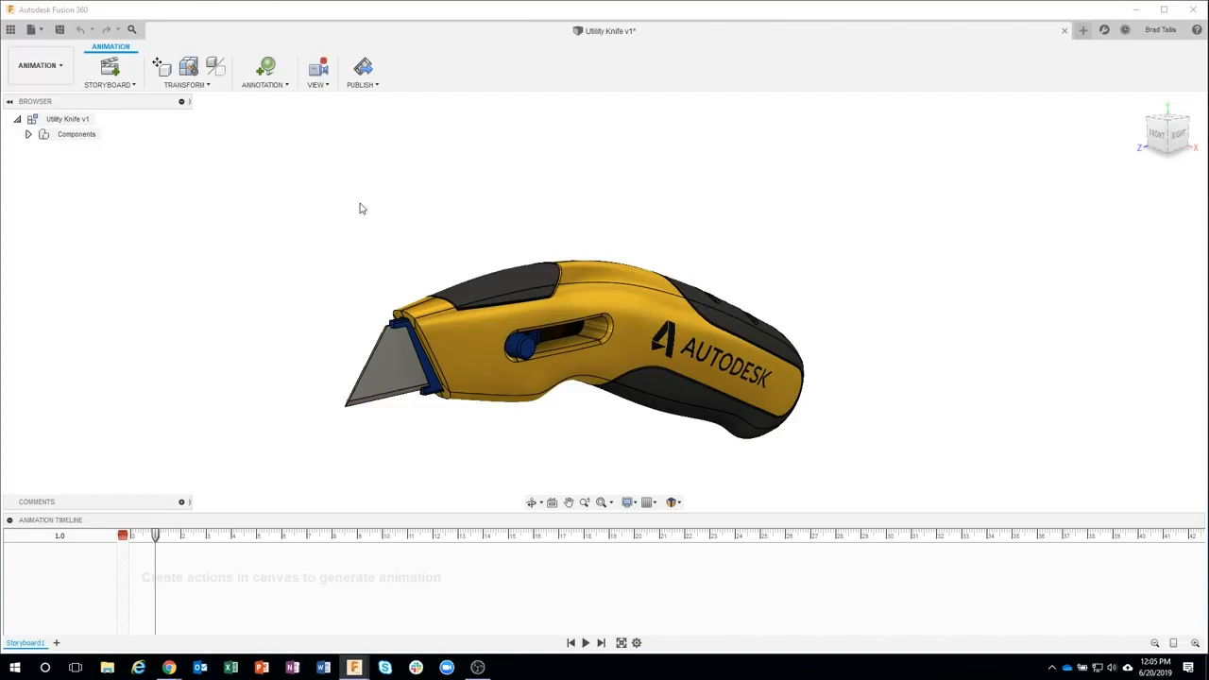
Bring up the Transform and explode commands in the Animation workspace.
left_click(185, 84)
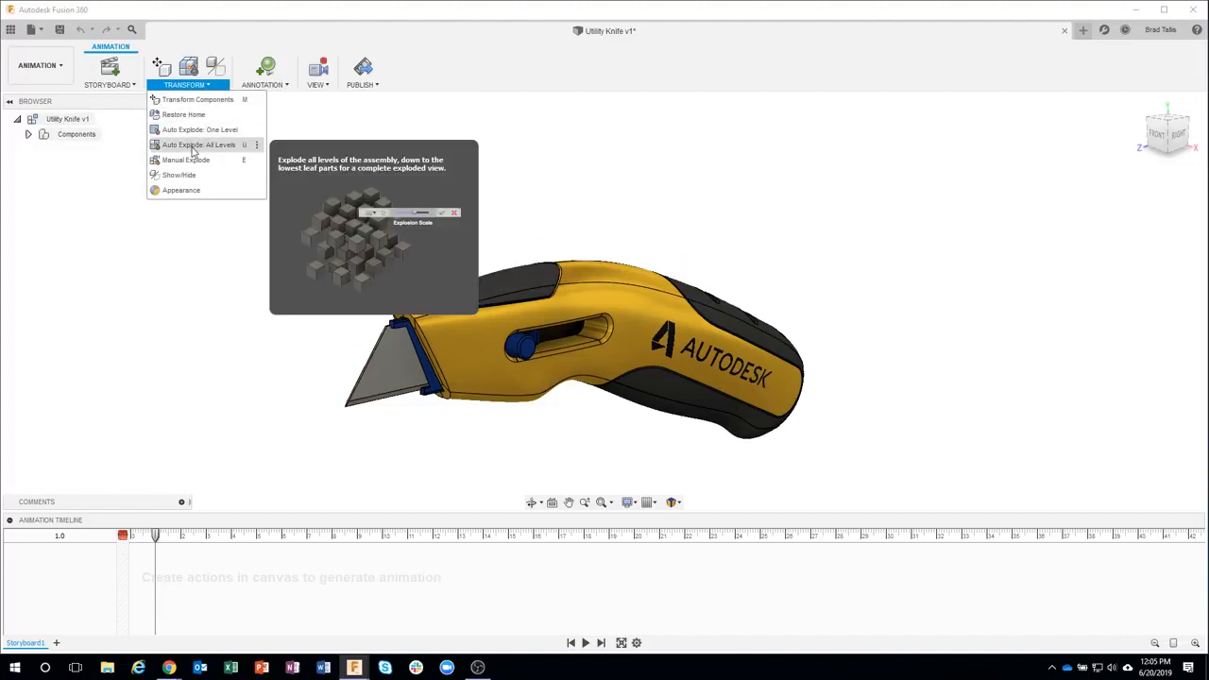
mouse_move(214, 151)
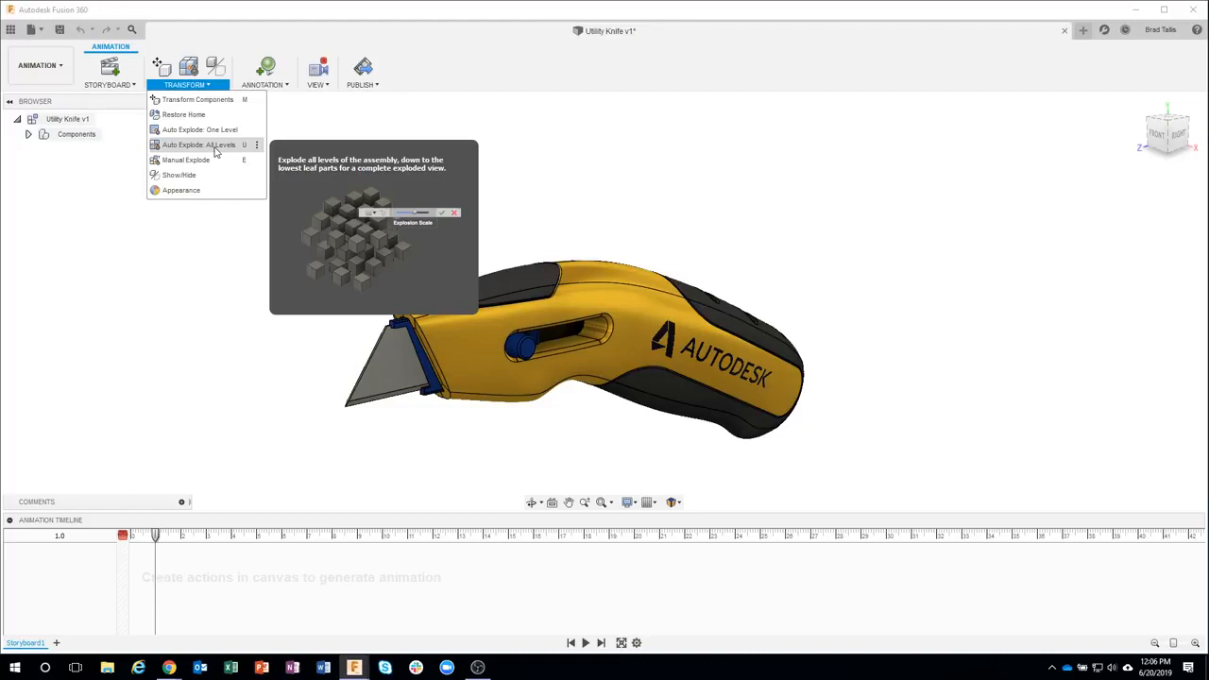
Run Auto Explode: All Levels, which reports no components available for exploding.
left_click(199, 145)
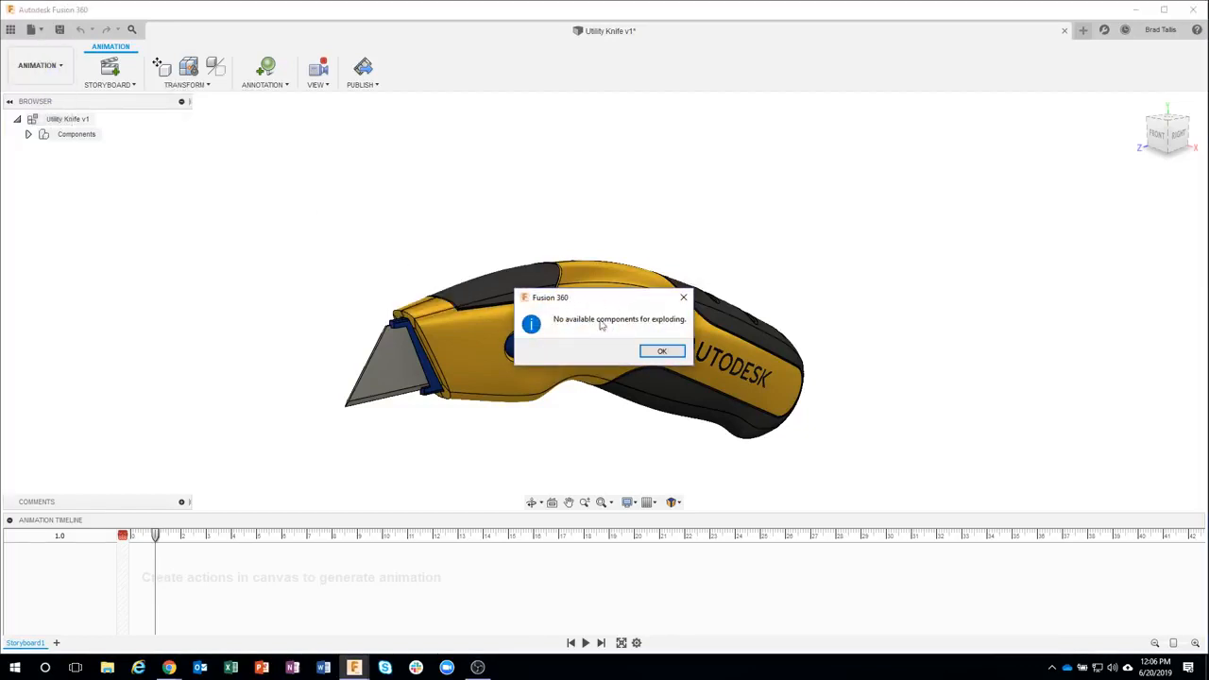
mouse_move(641, 330)
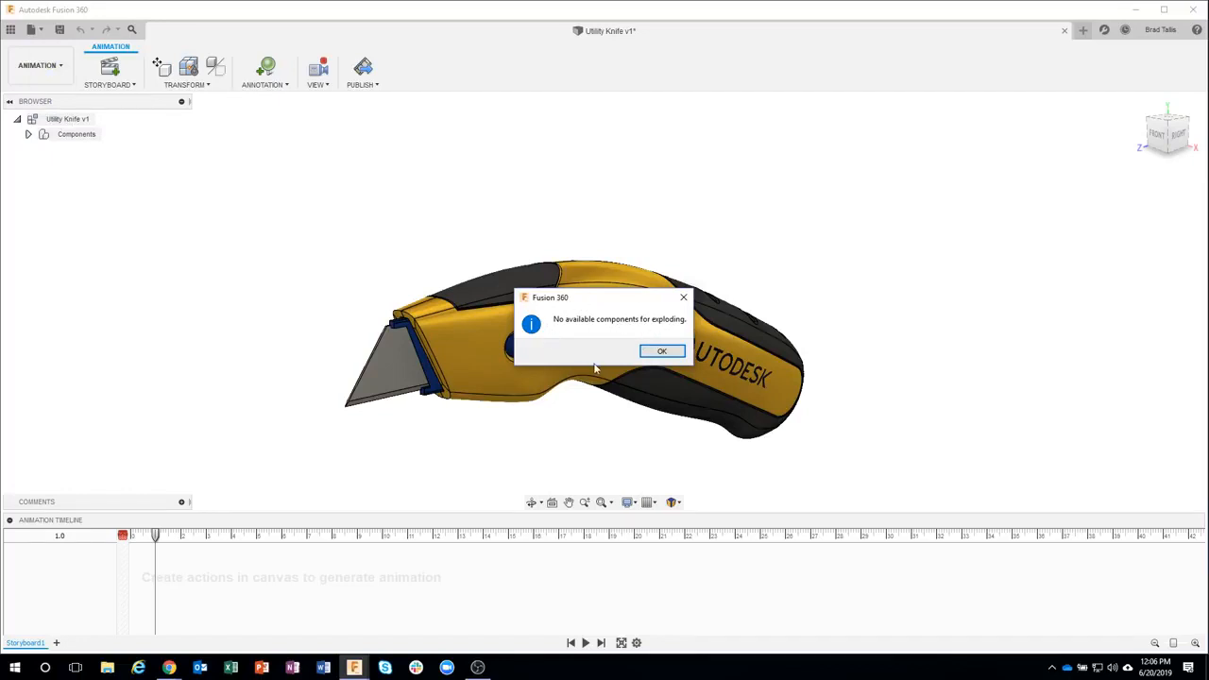
mouse_move(583, 334)
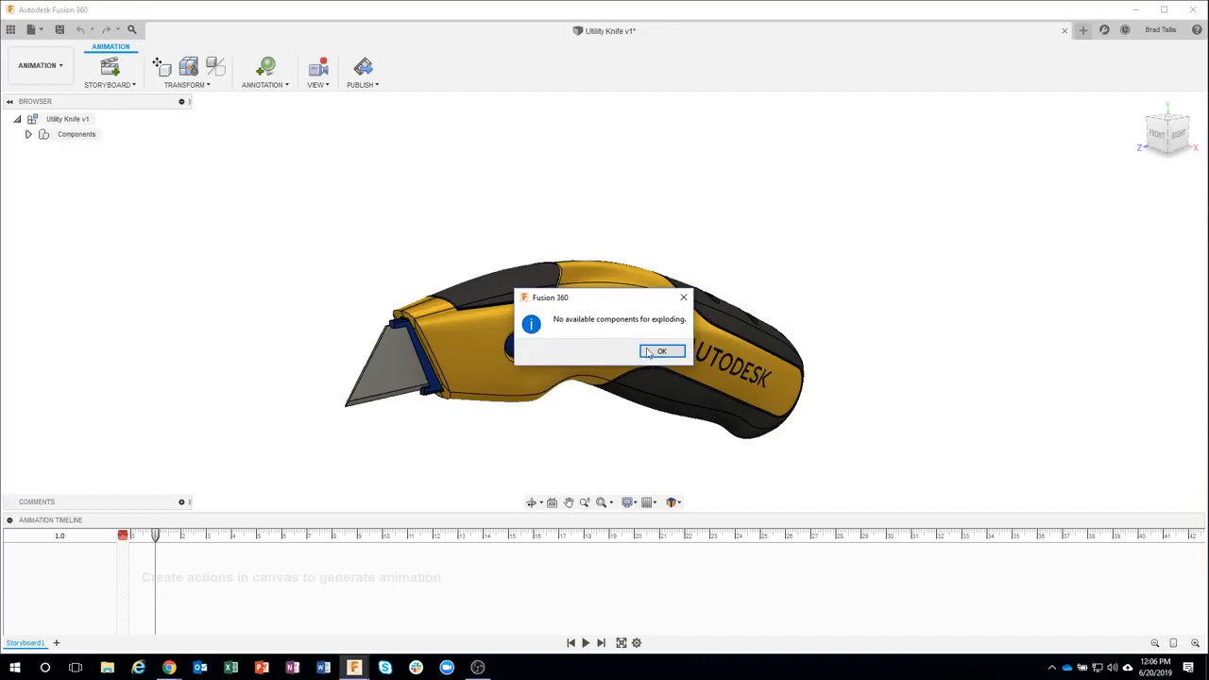
Dismiss the message, expand Utility Knife v1:1 to its six parts and select it for exploding.
left_click(661, 351)
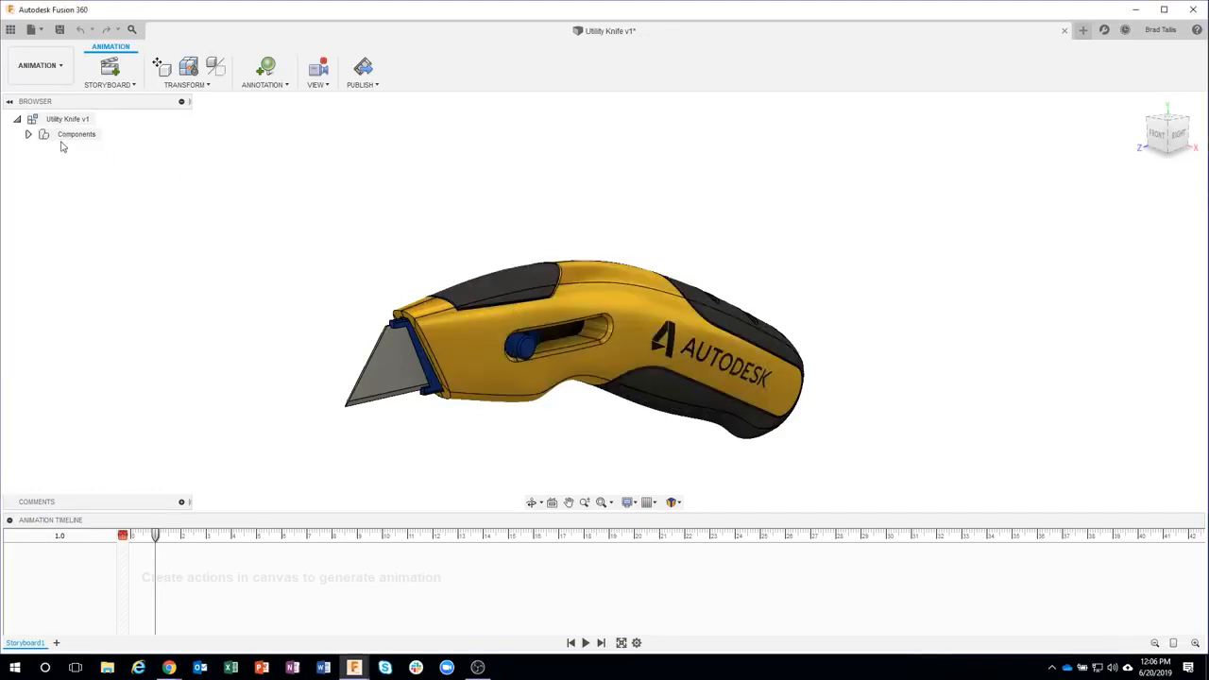
left_click(28, 134)
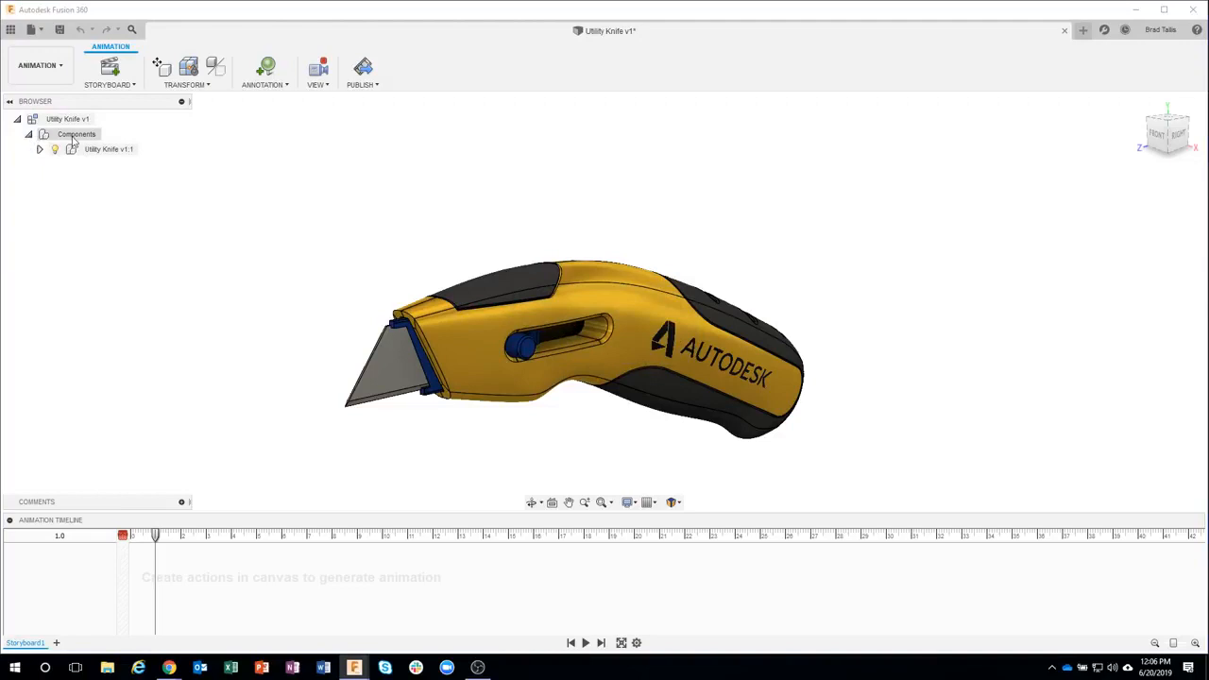
left_click(40, 149)
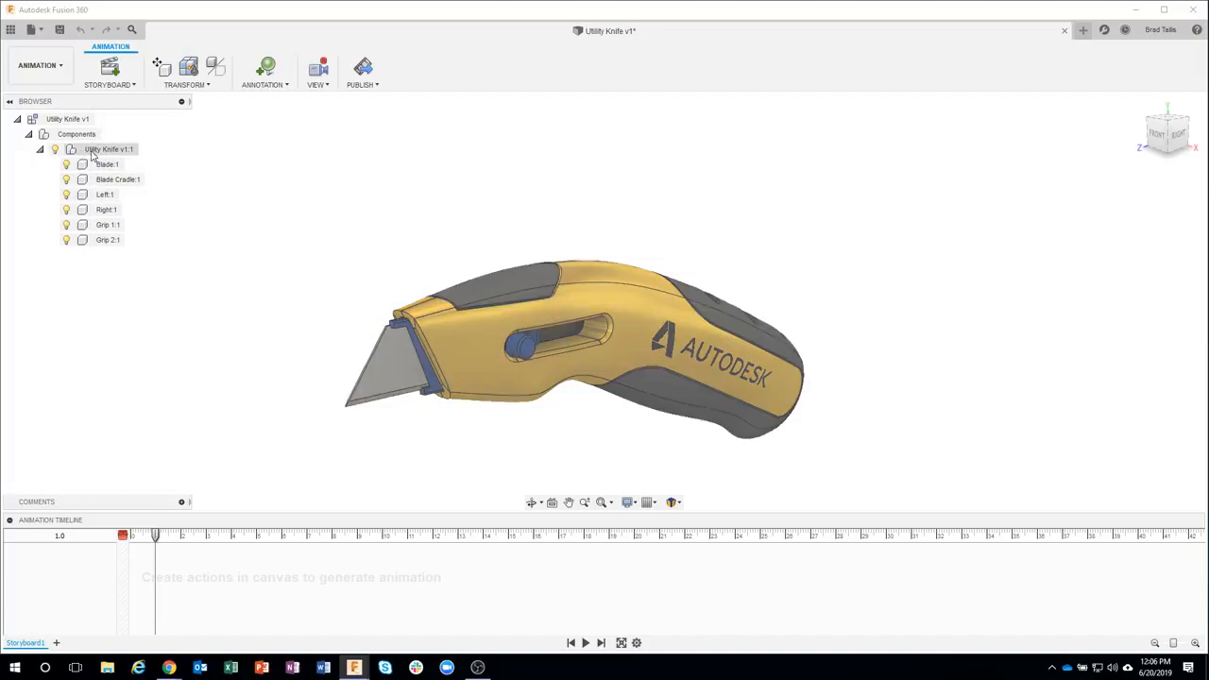
left_click(108, 149)
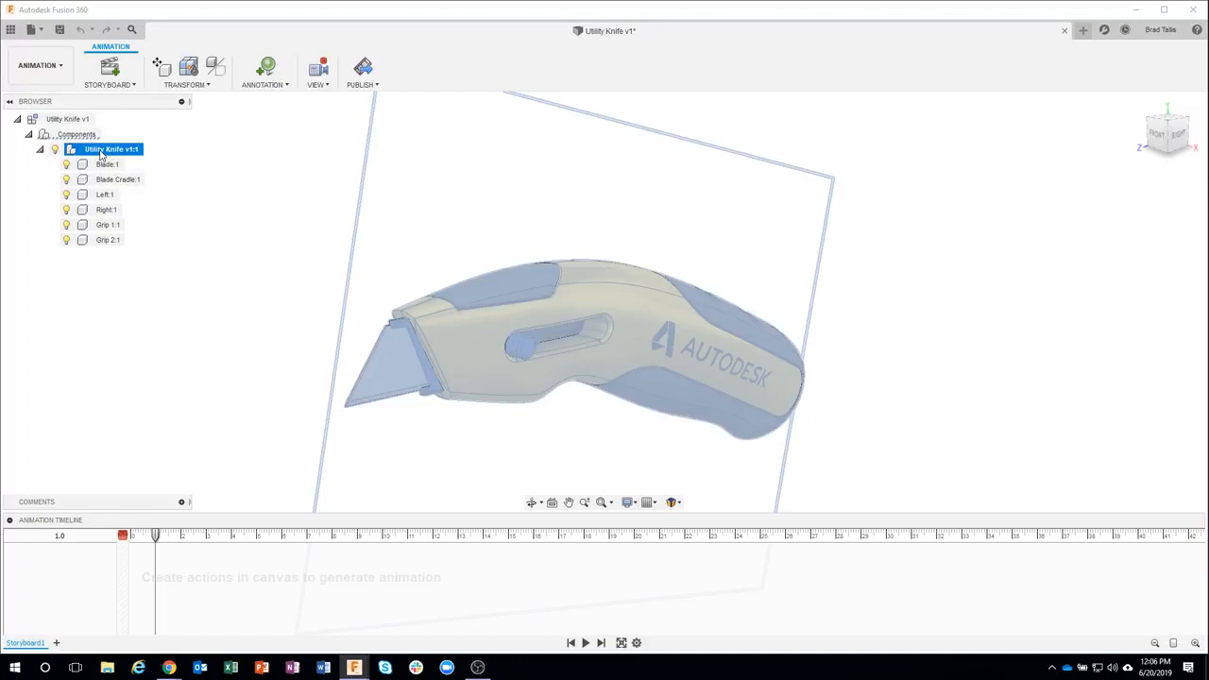
left_click(185, 84)
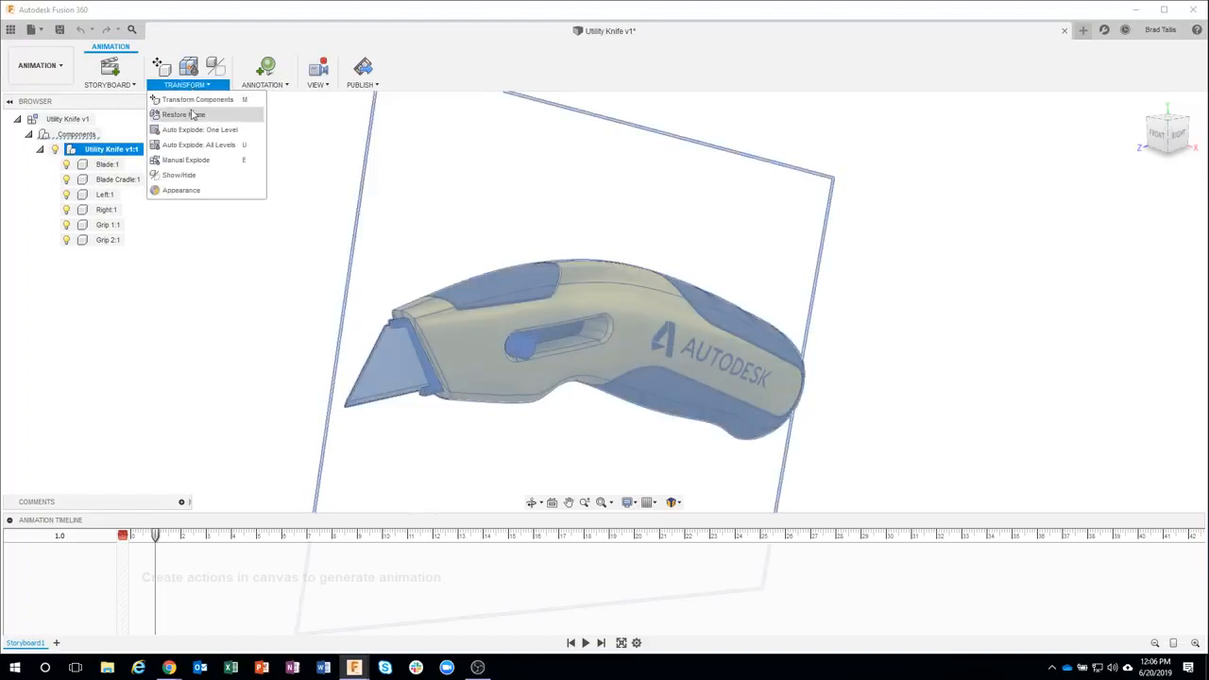
mouse_move(198, 144)
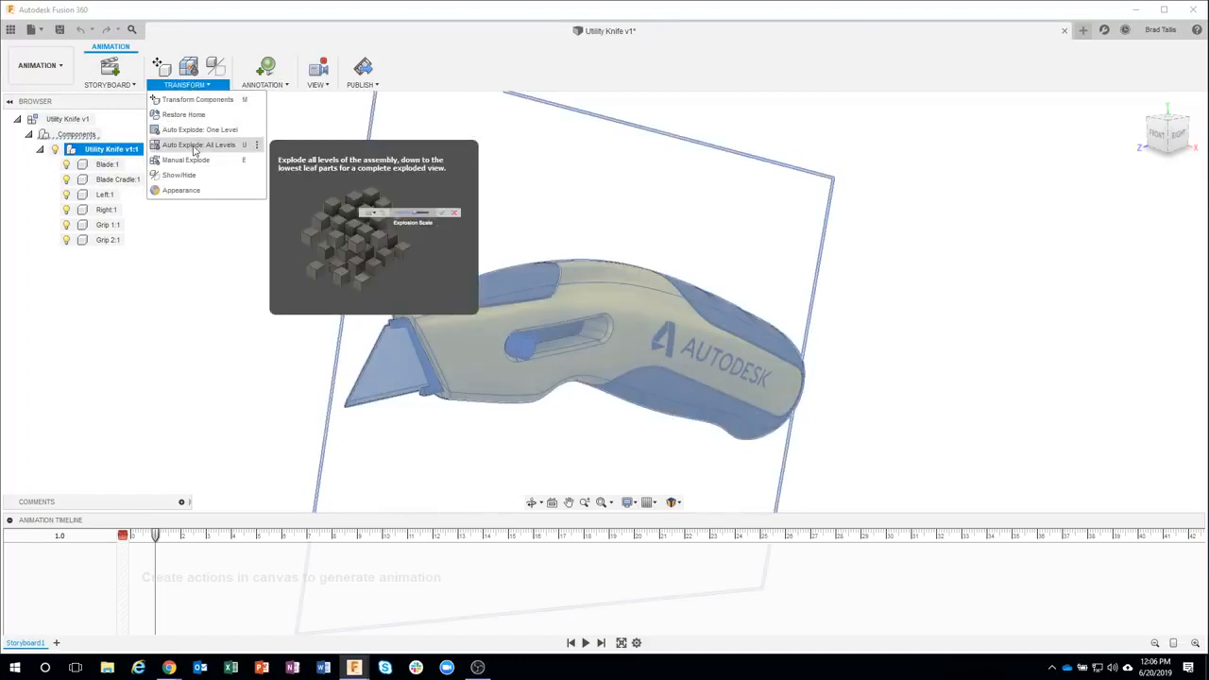